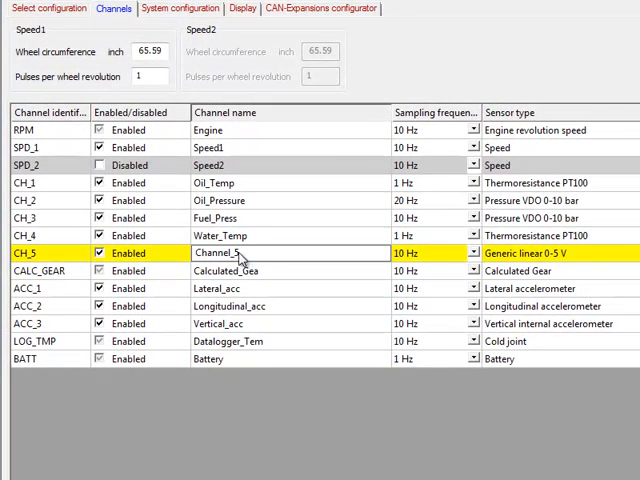
Step: Rename CH_5 to LF_Shock and set its sensor type to Distance potentiometer
double_click(218, 252)
text(LF_Shock)
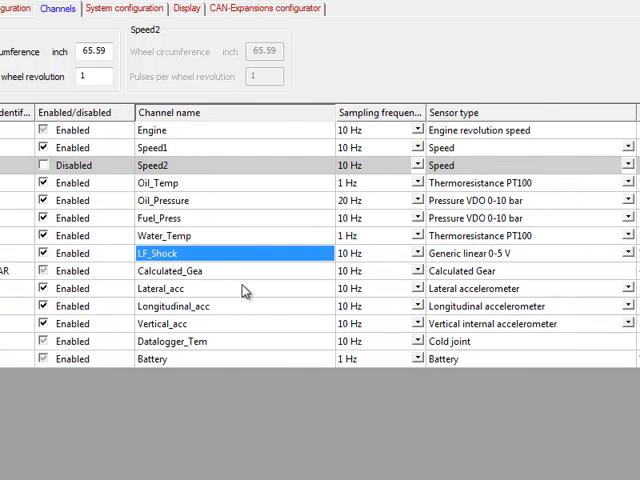
scroll(right, 3)
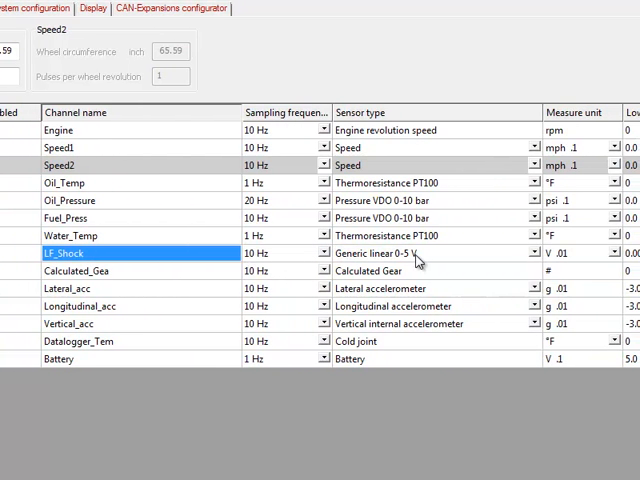
click(538, 252)
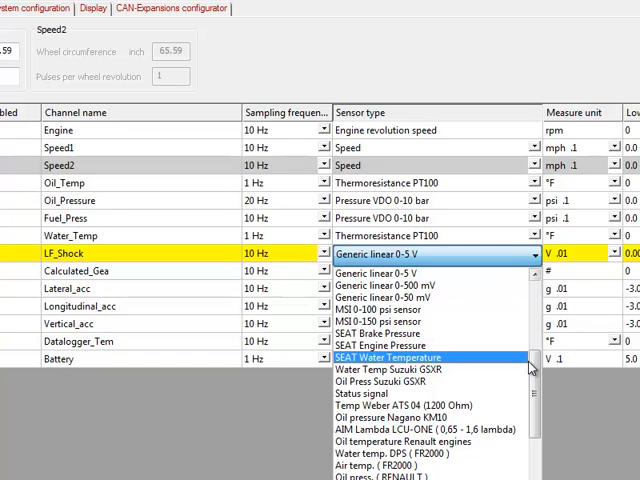
scroll(down, 3)
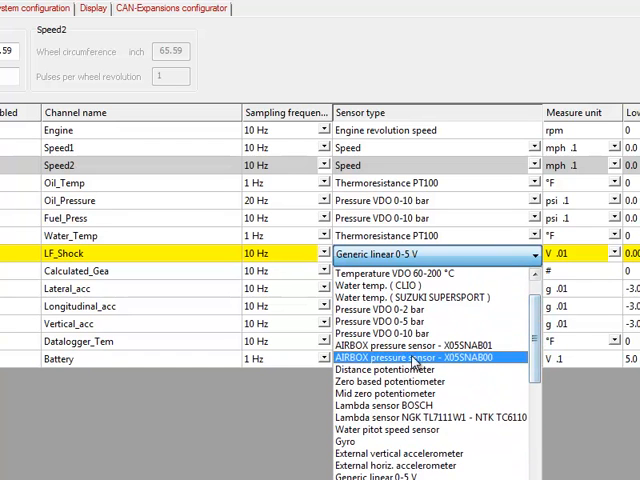
click(386, 368)
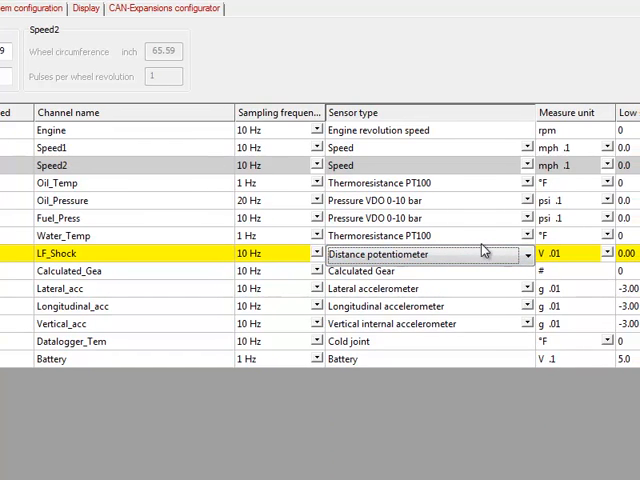
Step: Set LF_Shock's measure unit to inches with .01 resolution
click(572, 252)
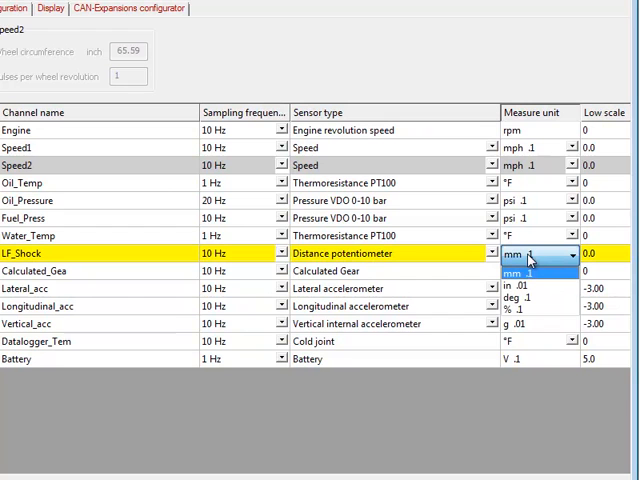
mouse_move(524, 288)
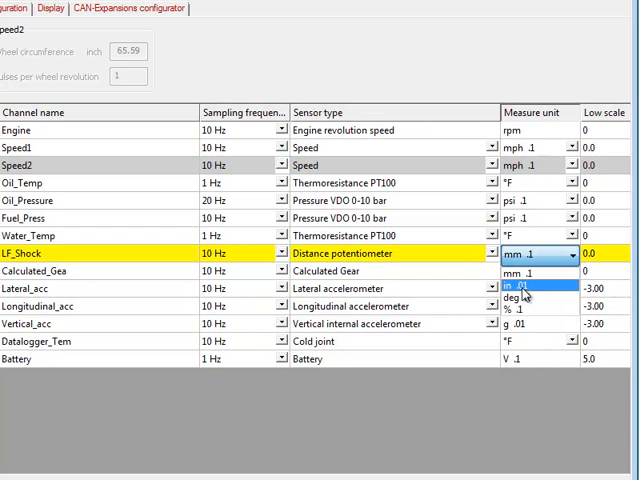
mouse_move(540, 272)
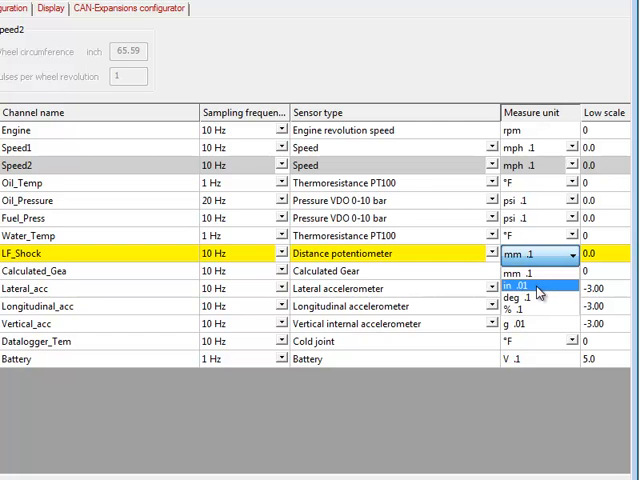
mouse_move(538, 312)
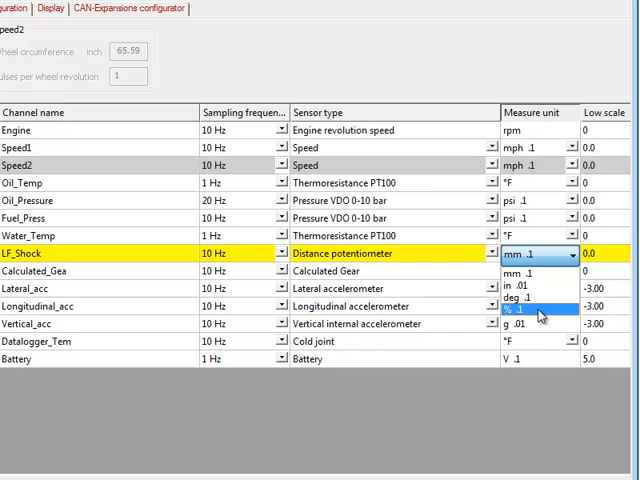
mouse_move(540, 288)
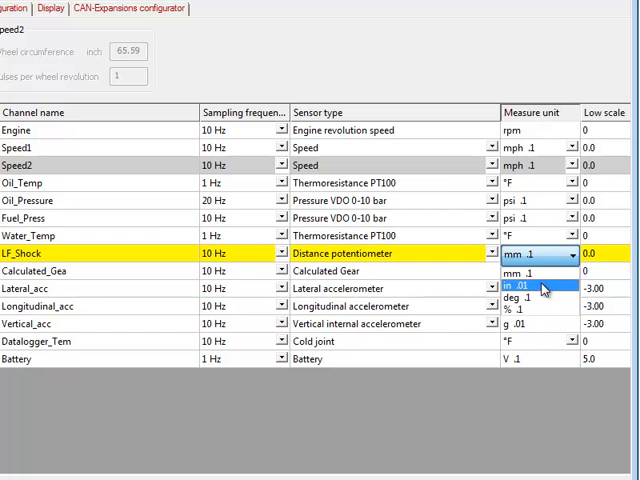
click(524, 288)
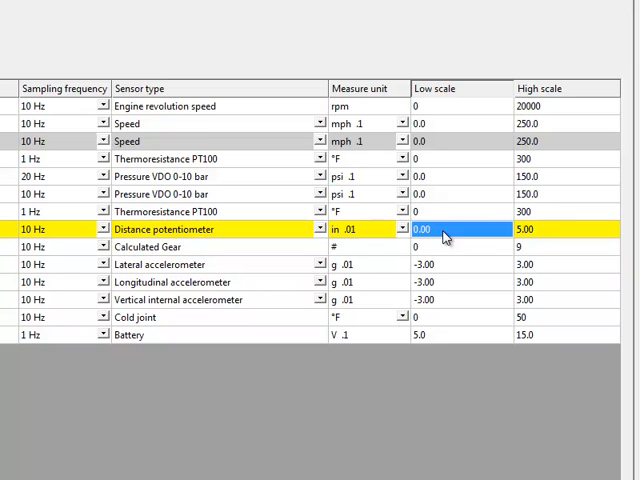
Step: Enter -.5 as LF_Shock's low scale and 4.5 as its high scale
text(-.5)
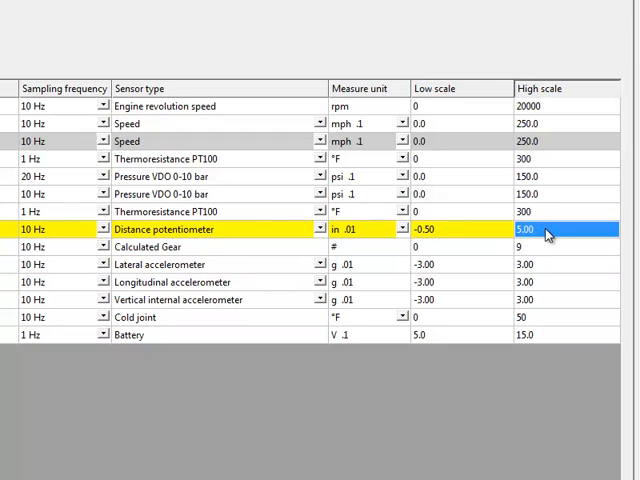
text(4.5)
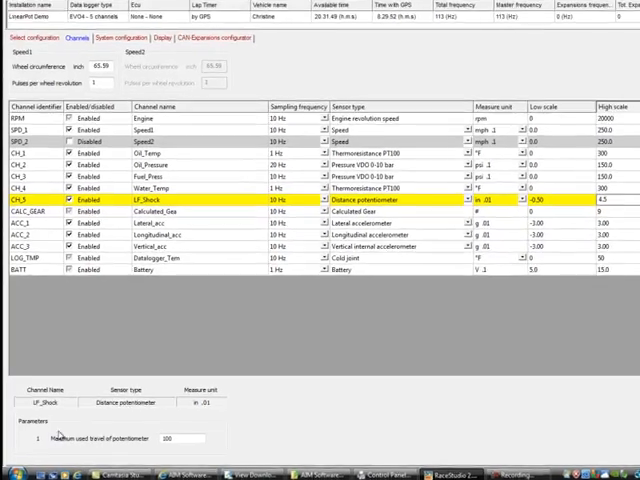
Step: Change LF_Shock's maximum used potentiometer travel from 100 to 4
scroll(down, 3)
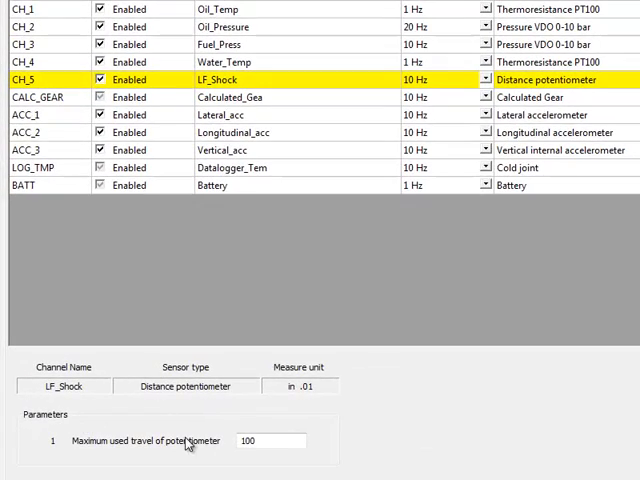
click(270, 440)
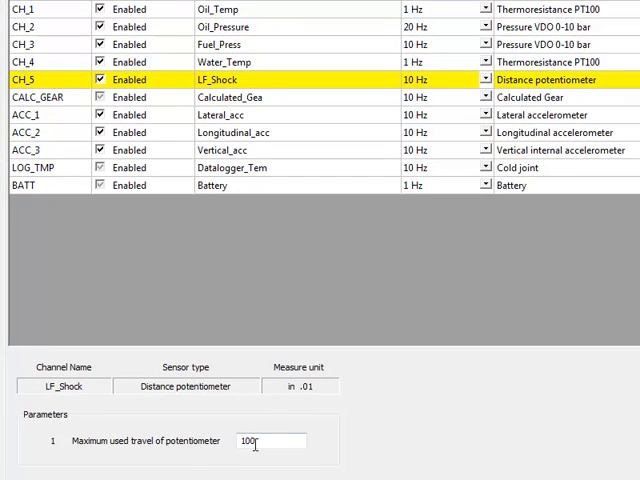
triple_click(270, 440)
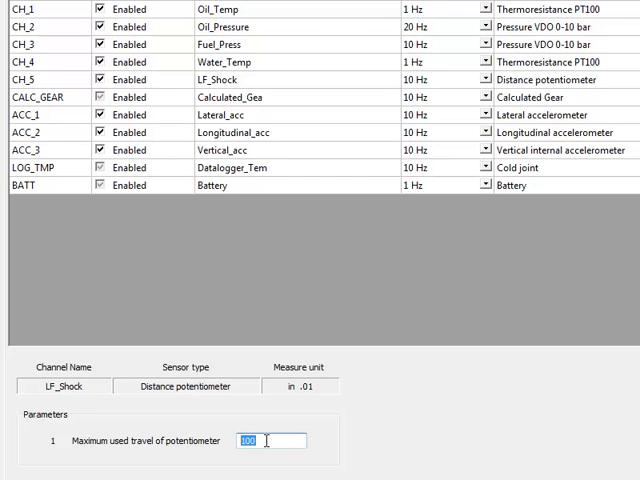
text(4)
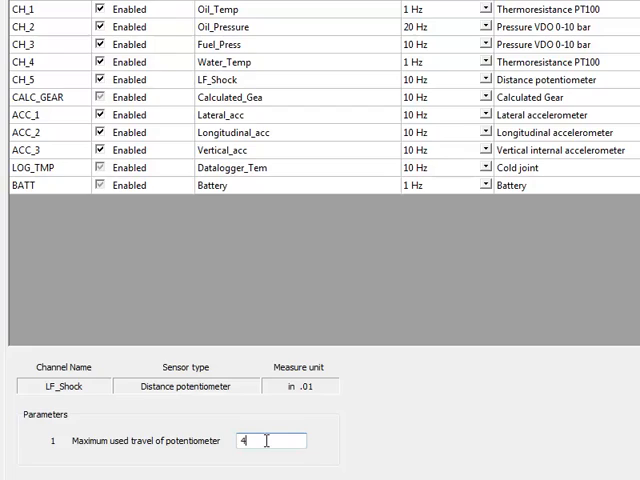
scroll(up, 3)
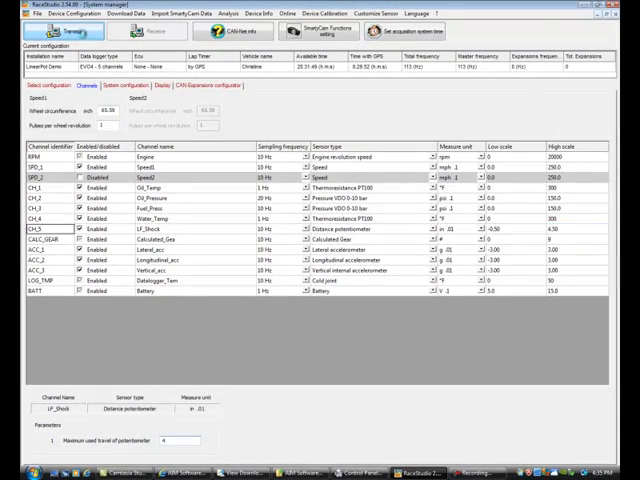
Step: Transmit the channel configuration to the datalogger and acknowledge the confirmation
click(68, 32)
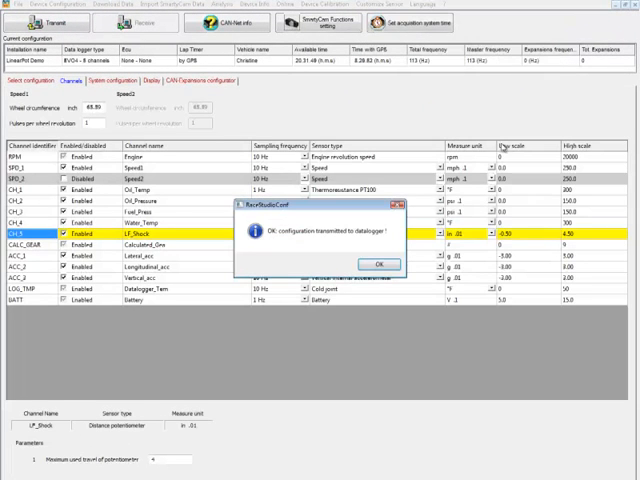
click(380, 264)
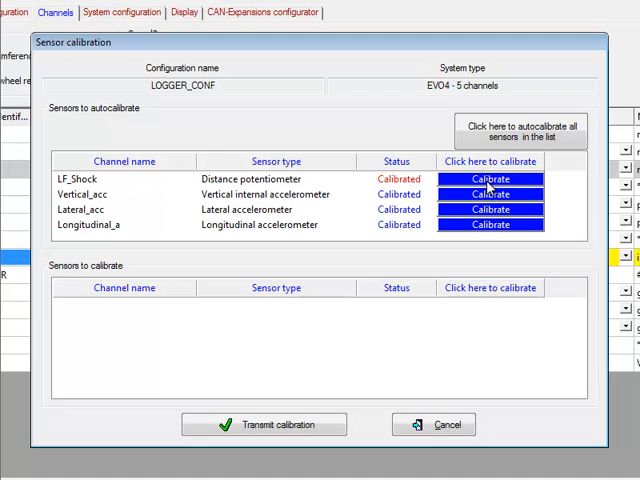
mouse_move(392, 316)
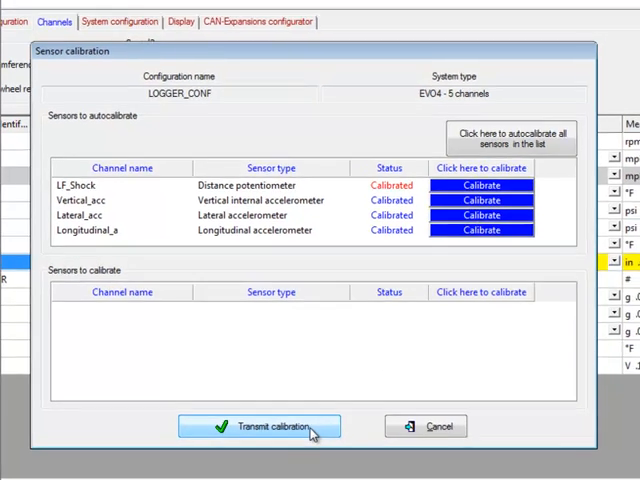
Step: Transmit the LF_Shock and accelerometer calibration parameters to the logger
click(258, 426)
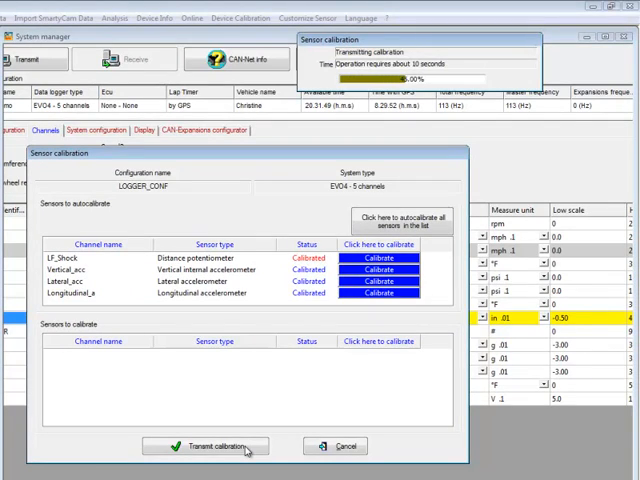
click(208, 446)
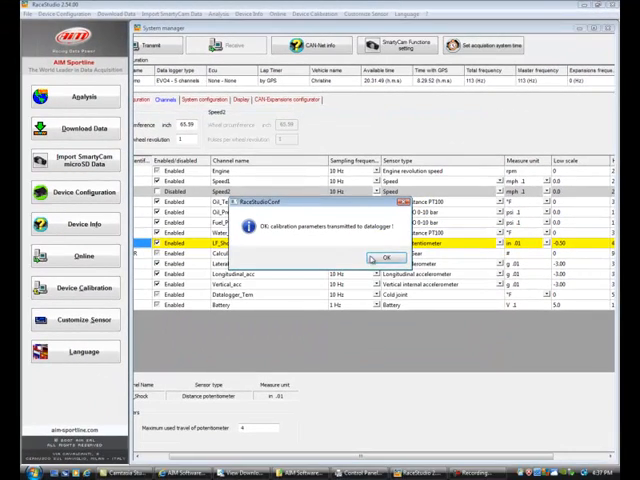
Step: Acknowledge the calibration message and switch to the live Online readings view
click(378, 256)
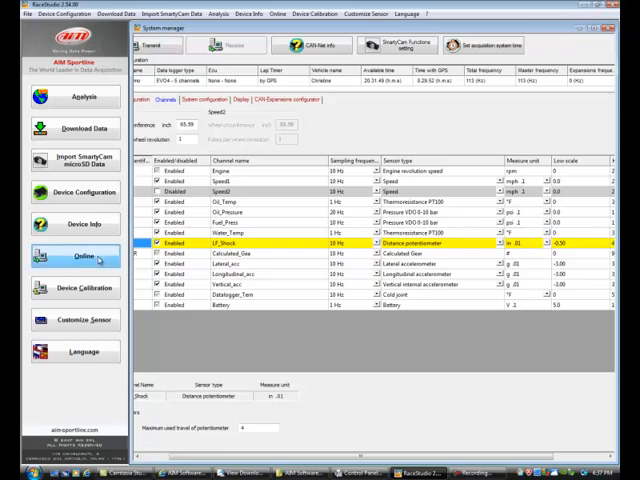
click(76, 256)
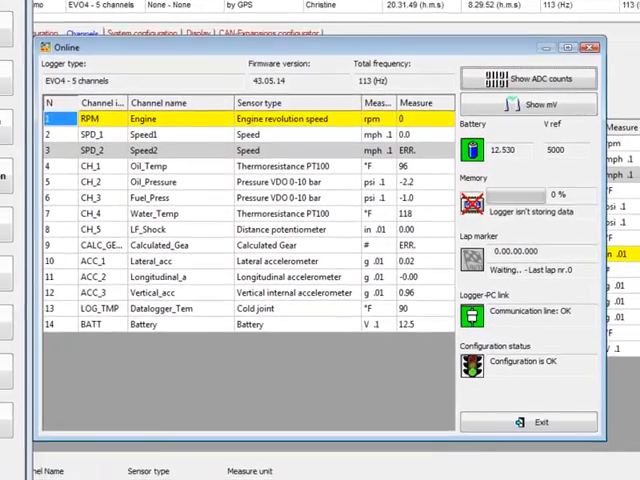
click(128, 230)
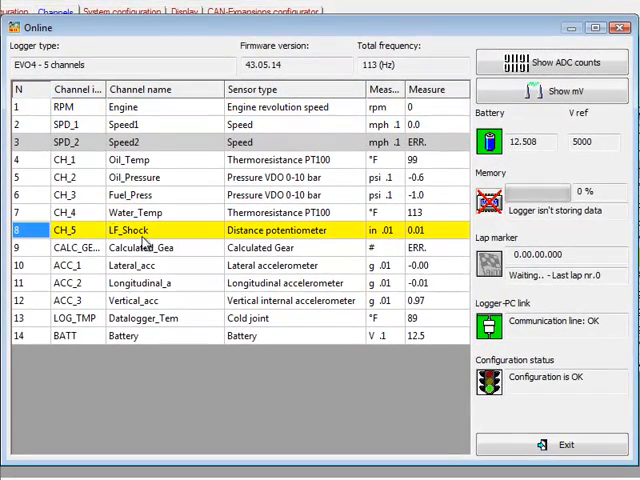